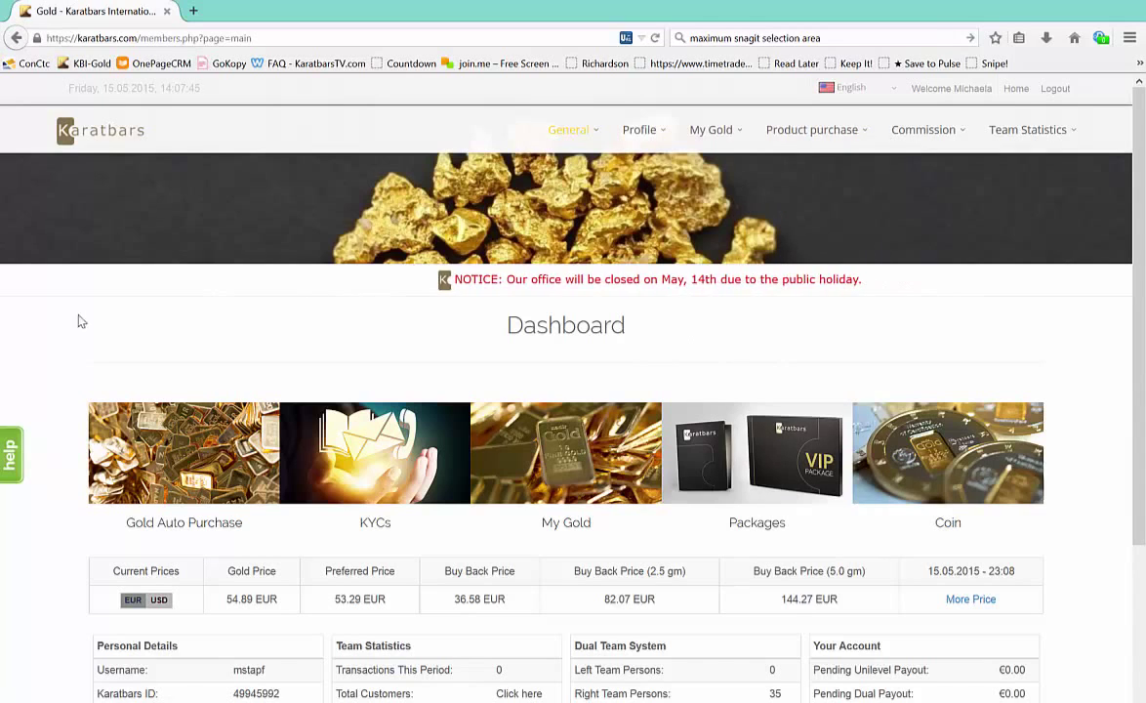
mouse_move(199, 465)
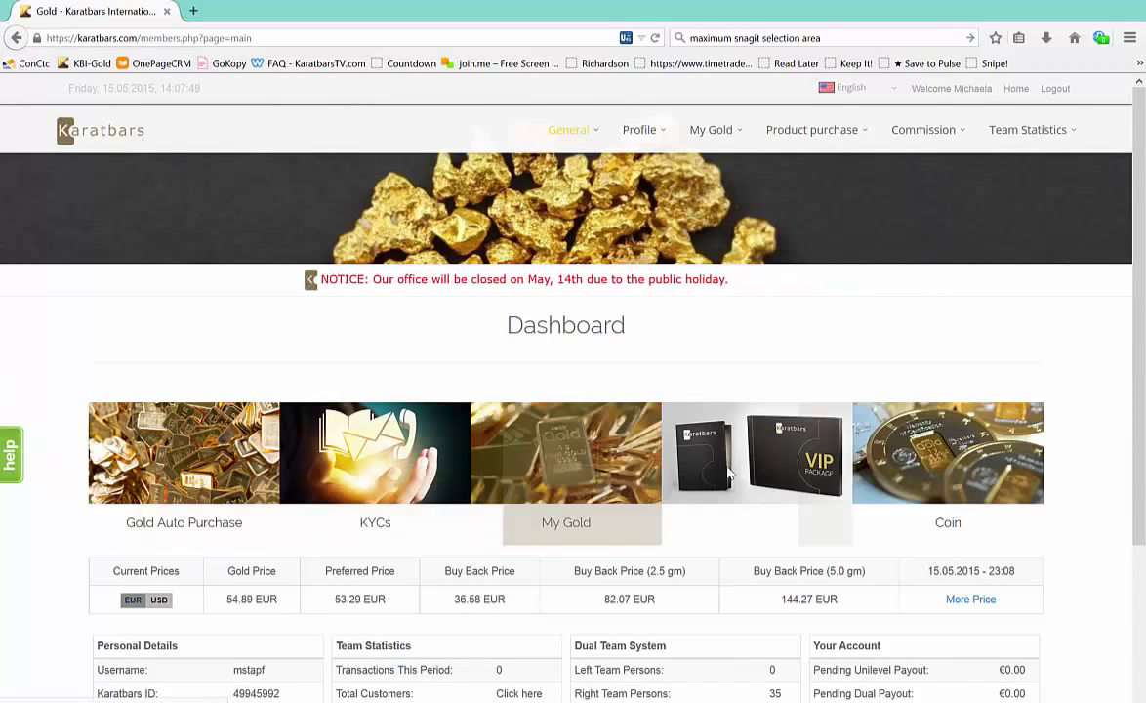
mouse_move(191, 464)
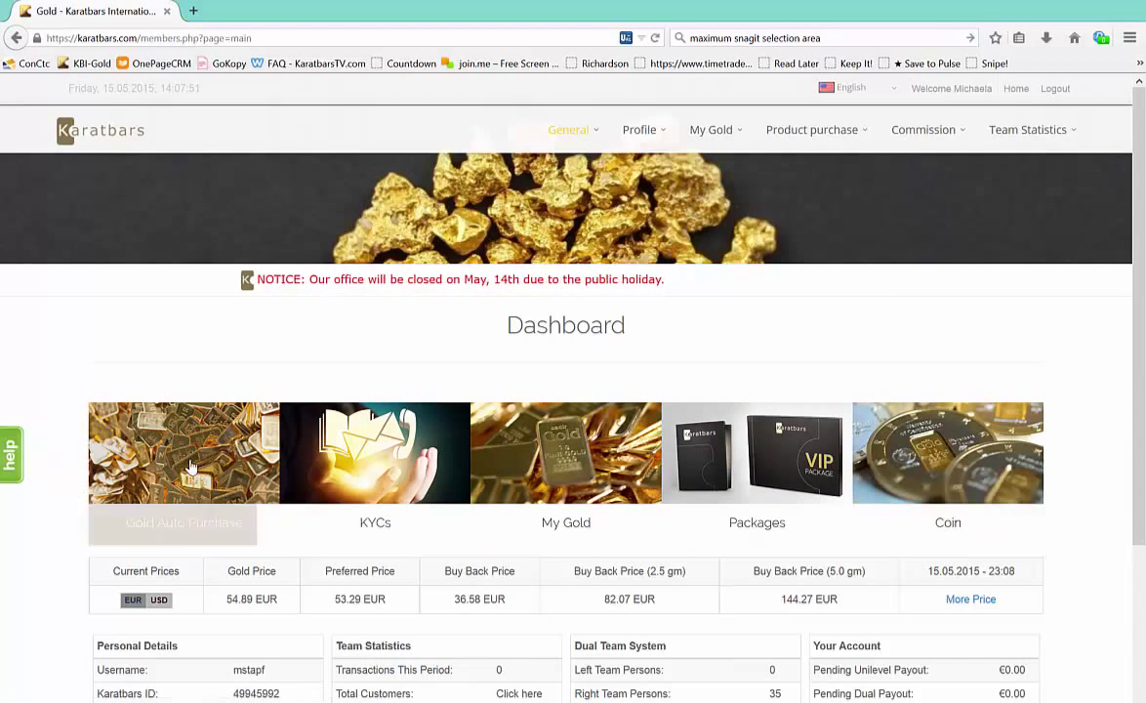
mouse_move(375, 467)
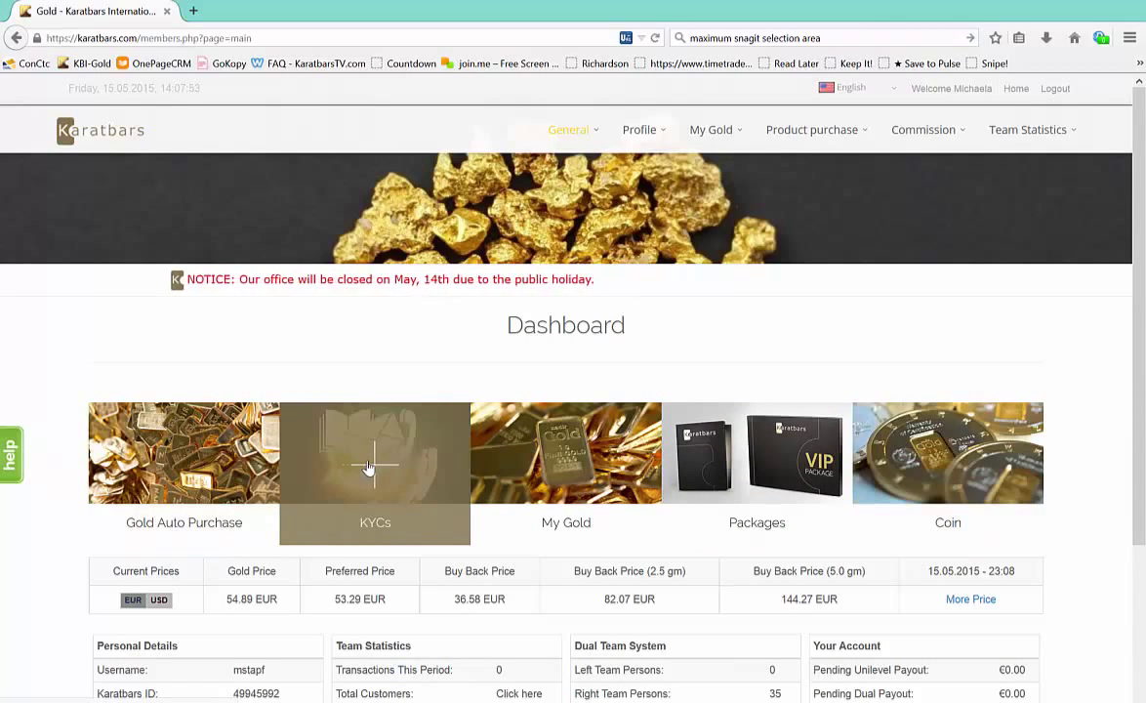
mouse_move(140, 478)
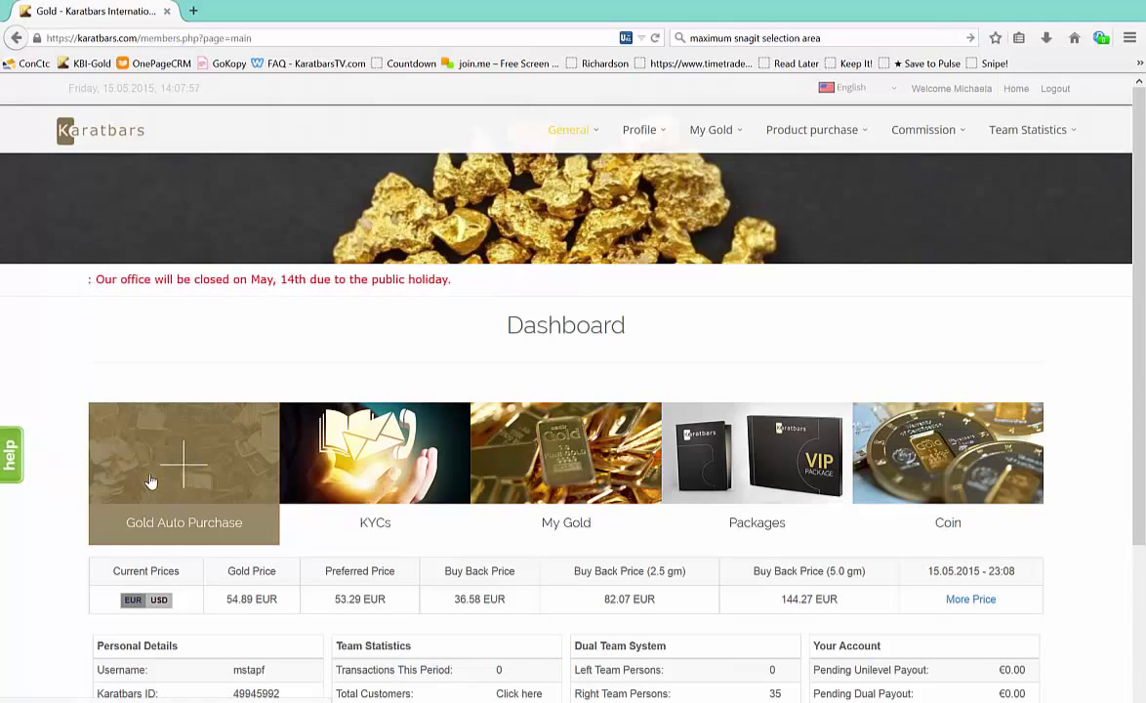
mouse_move(556, 479)
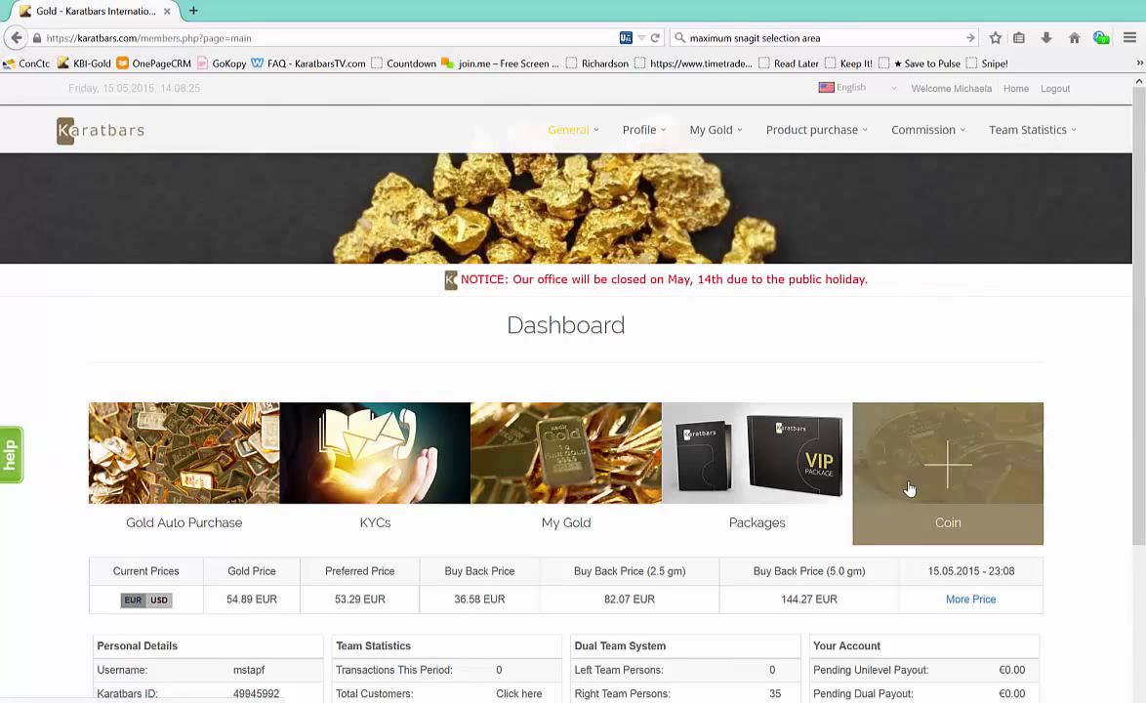
mouse_move(918, 480)
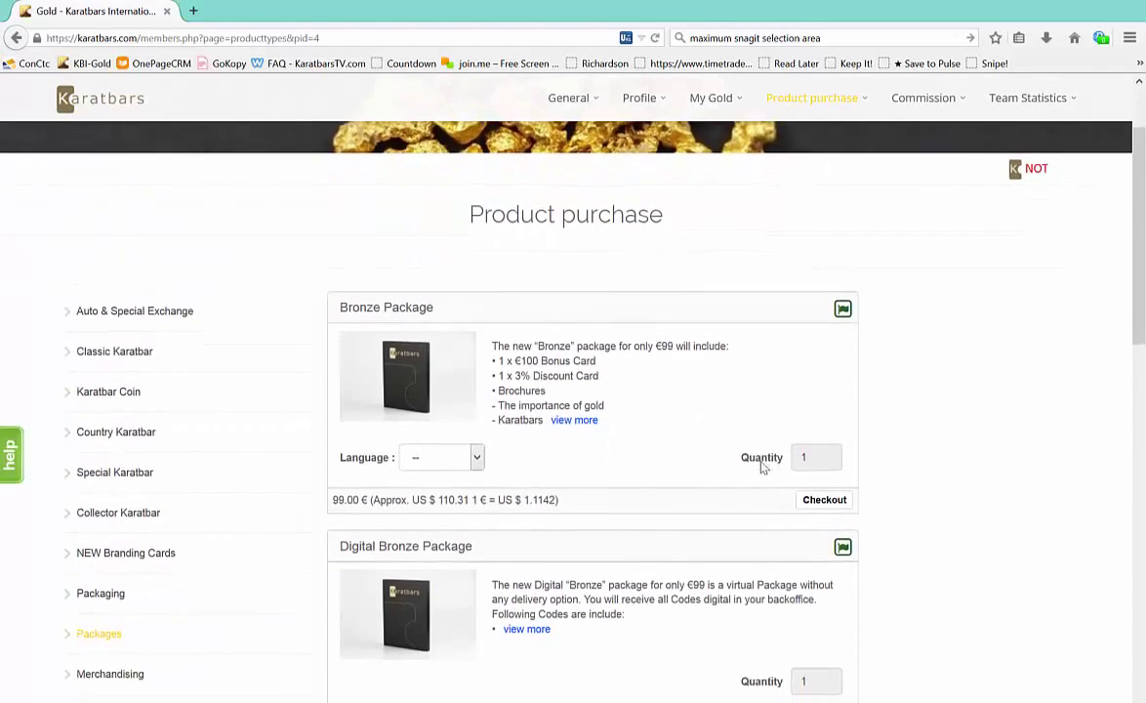
Scroll through the Silver, Gold and VIP package listings on the packages page.
scroll("down", 3)
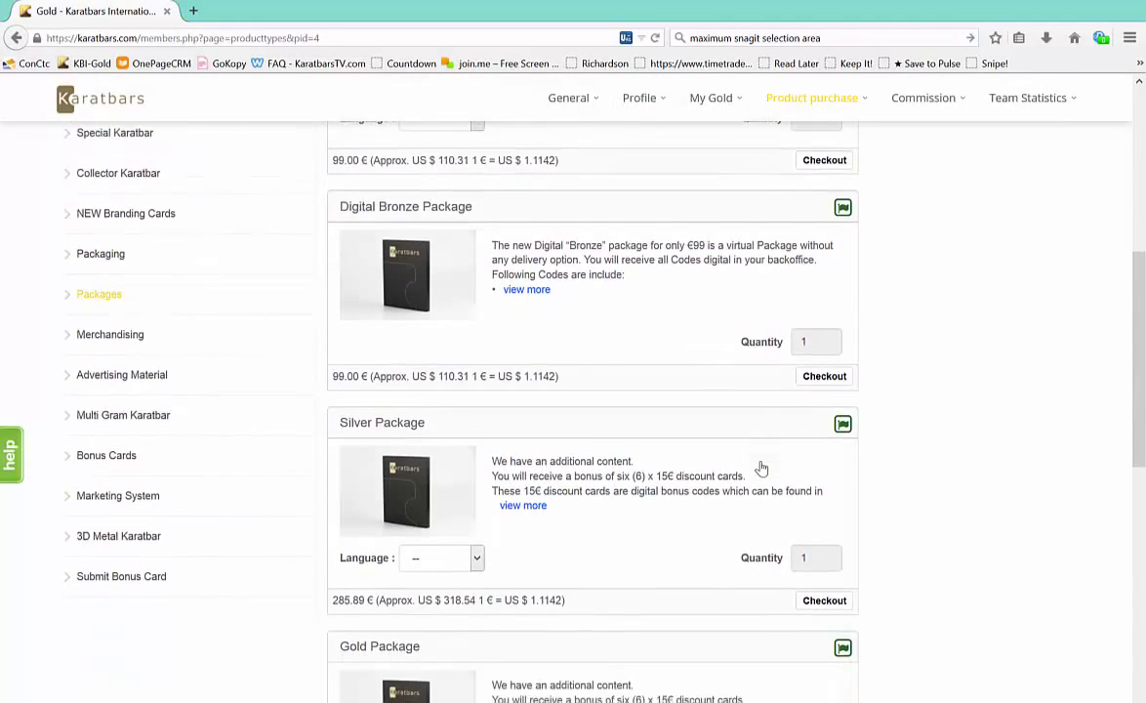
scroll("down", 3)
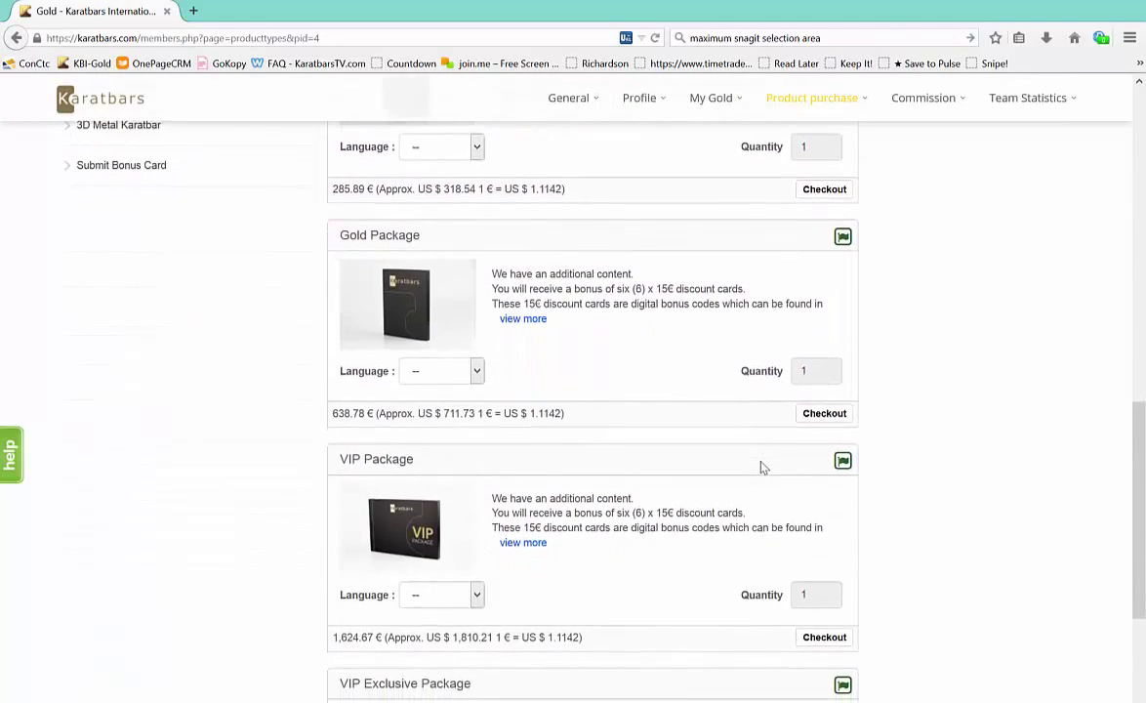
scroll("down", 3)
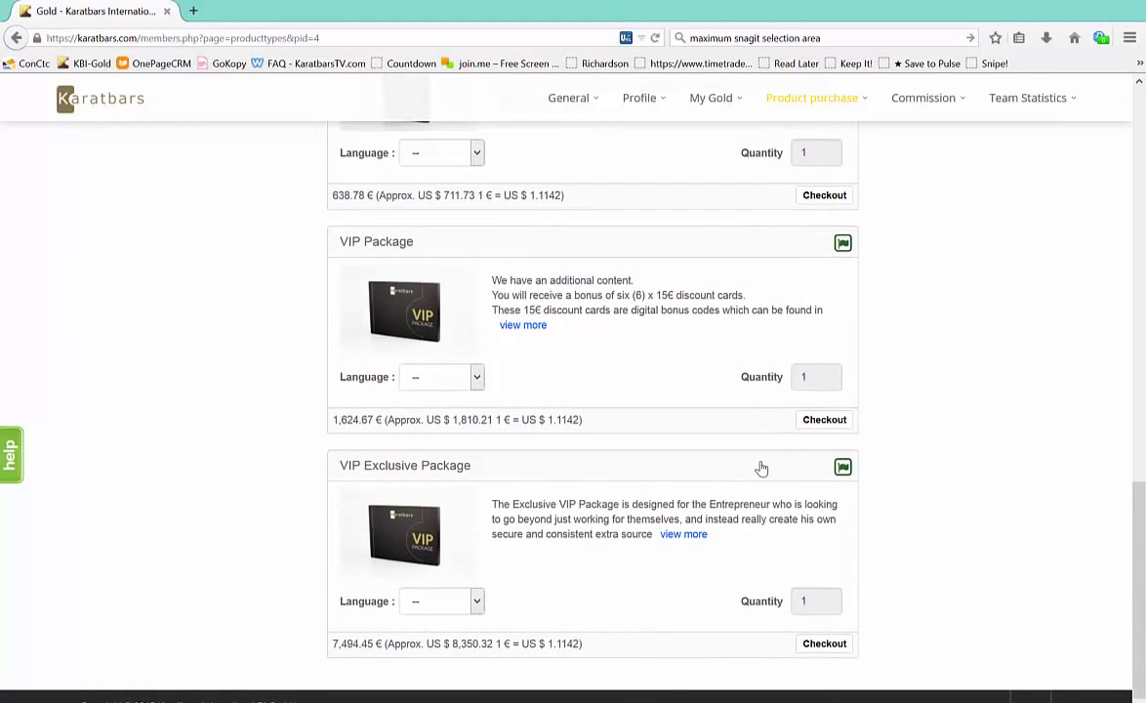
scroll("down", 3)
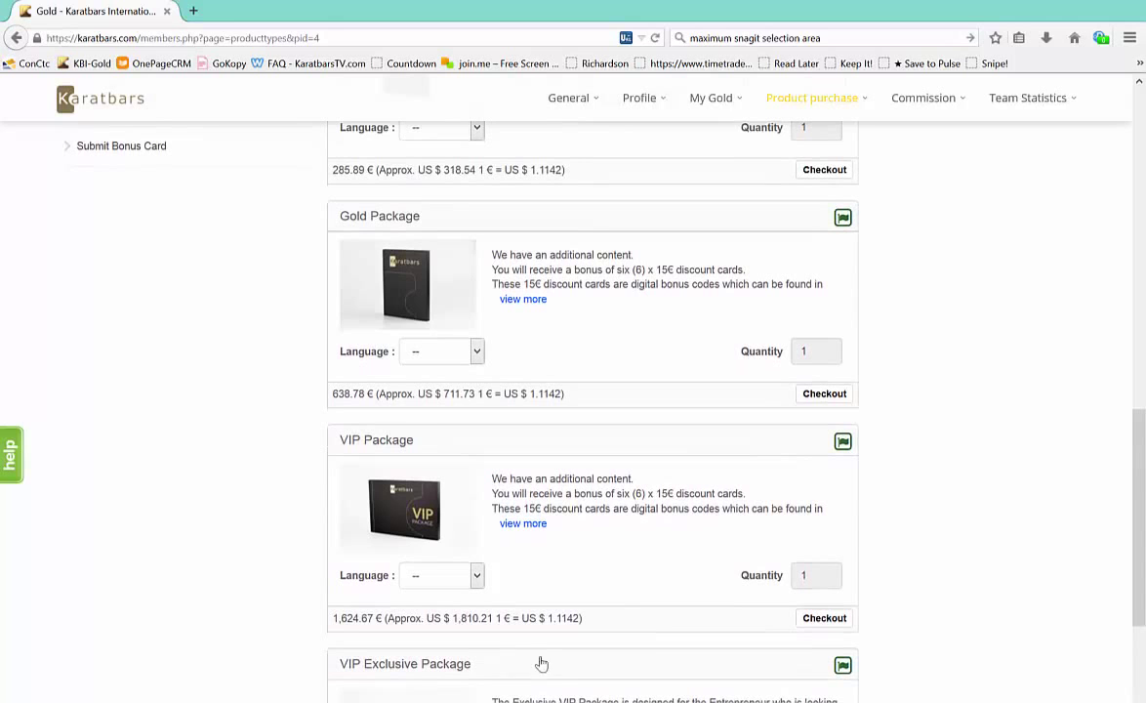
scroll("down", 3)
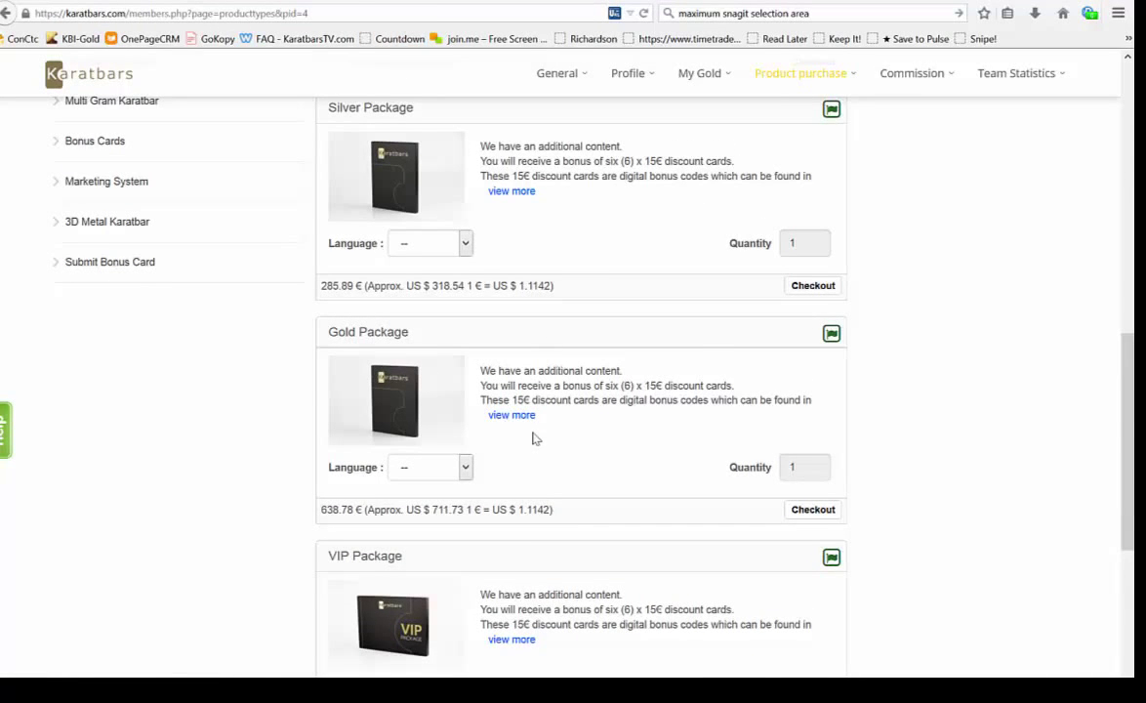
scroll("down", 3)
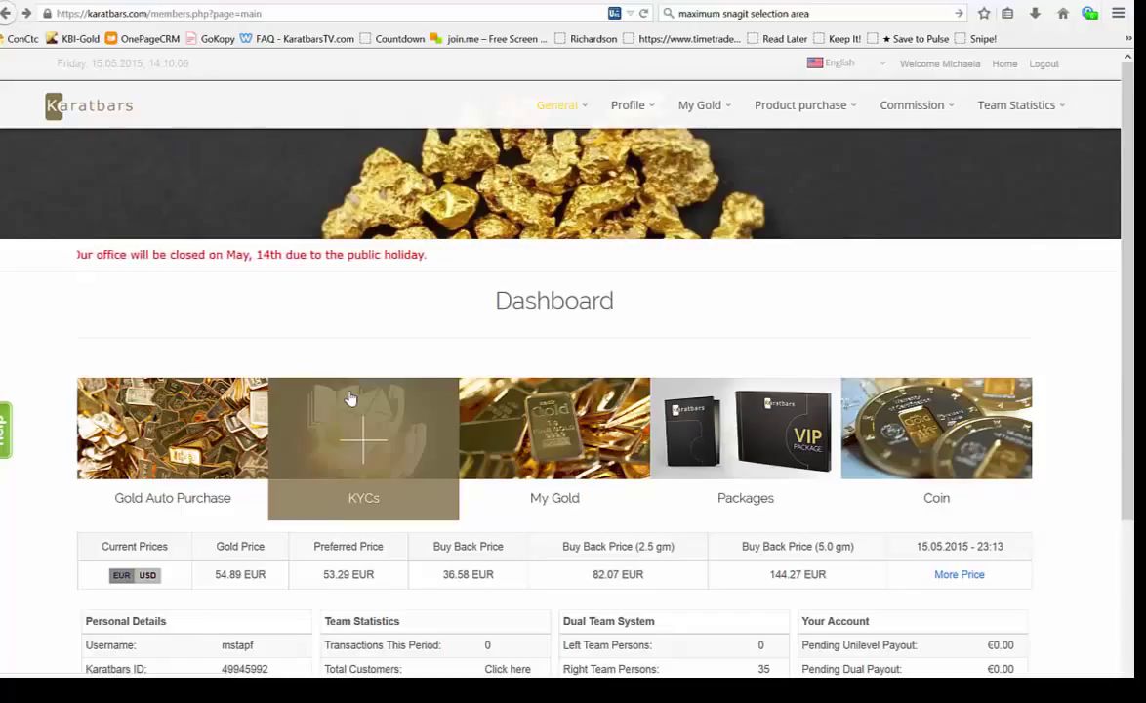
mouse_move(367, 453)
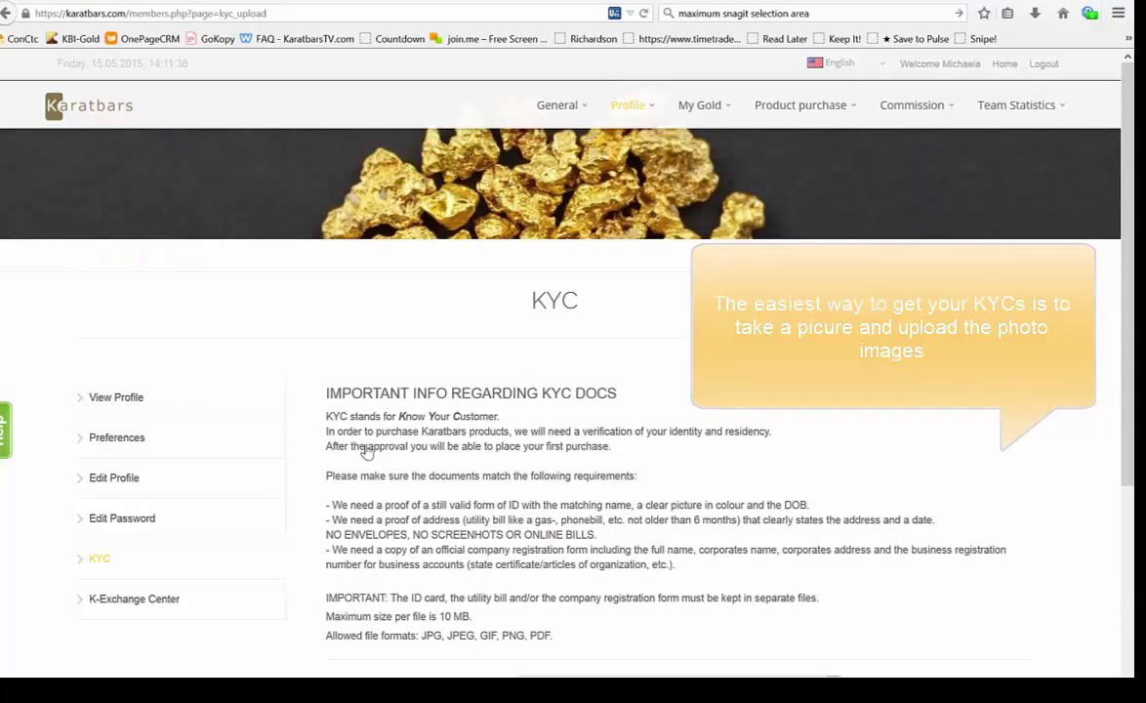
Choose Proof of ID as the document type and browse to the ID PDF.
scroll("down", 3)
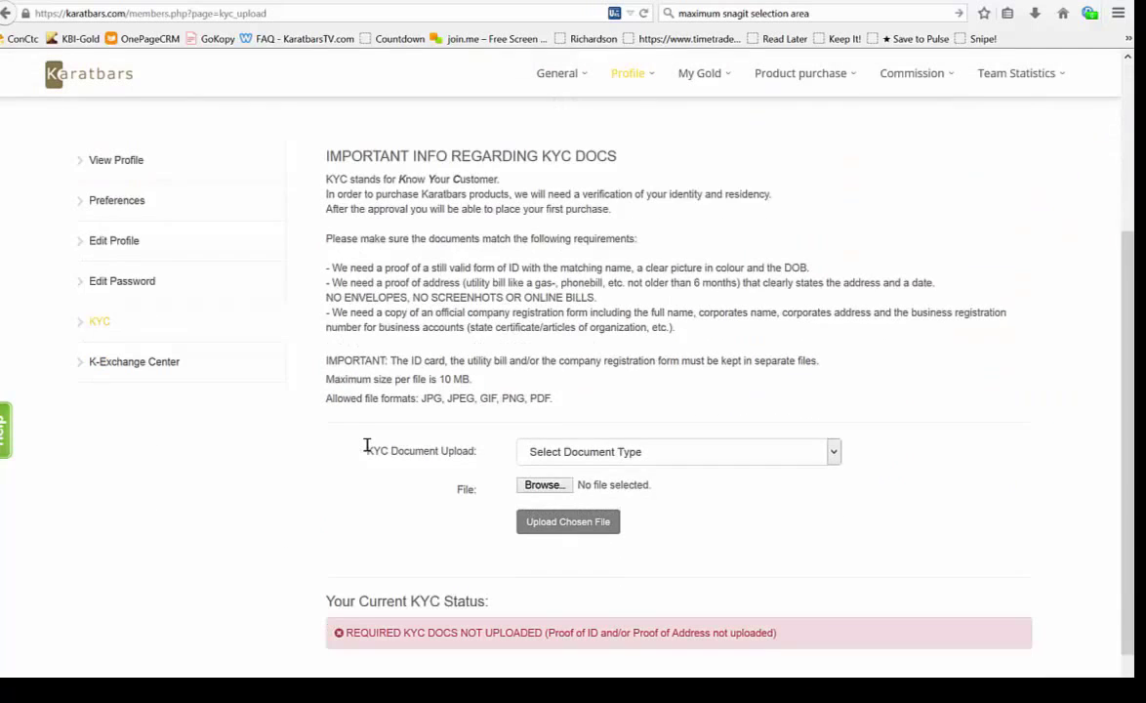
scroll("down", 3)
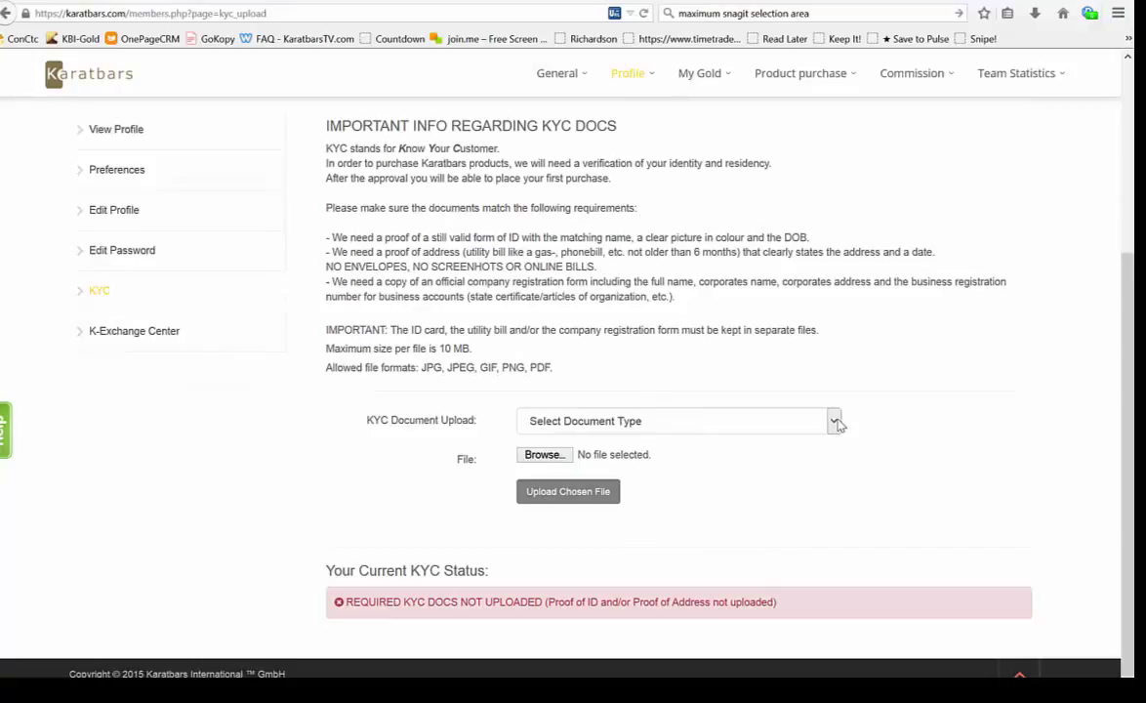
left_click(832, 422)
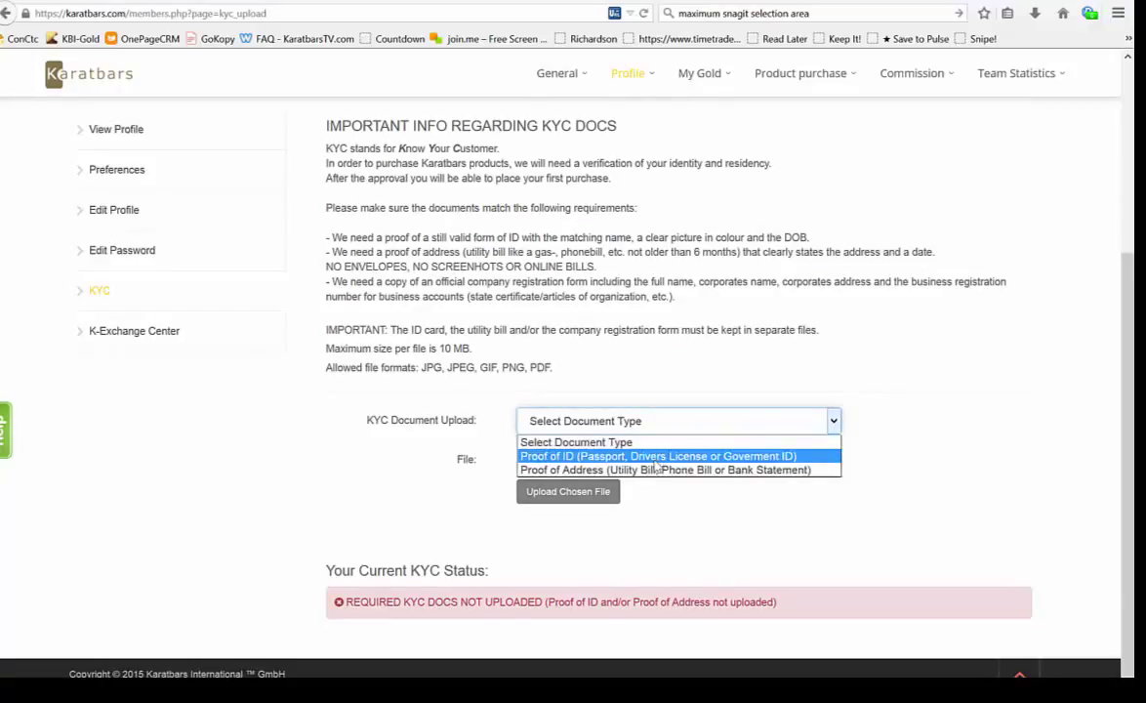
left_click(658, 457)
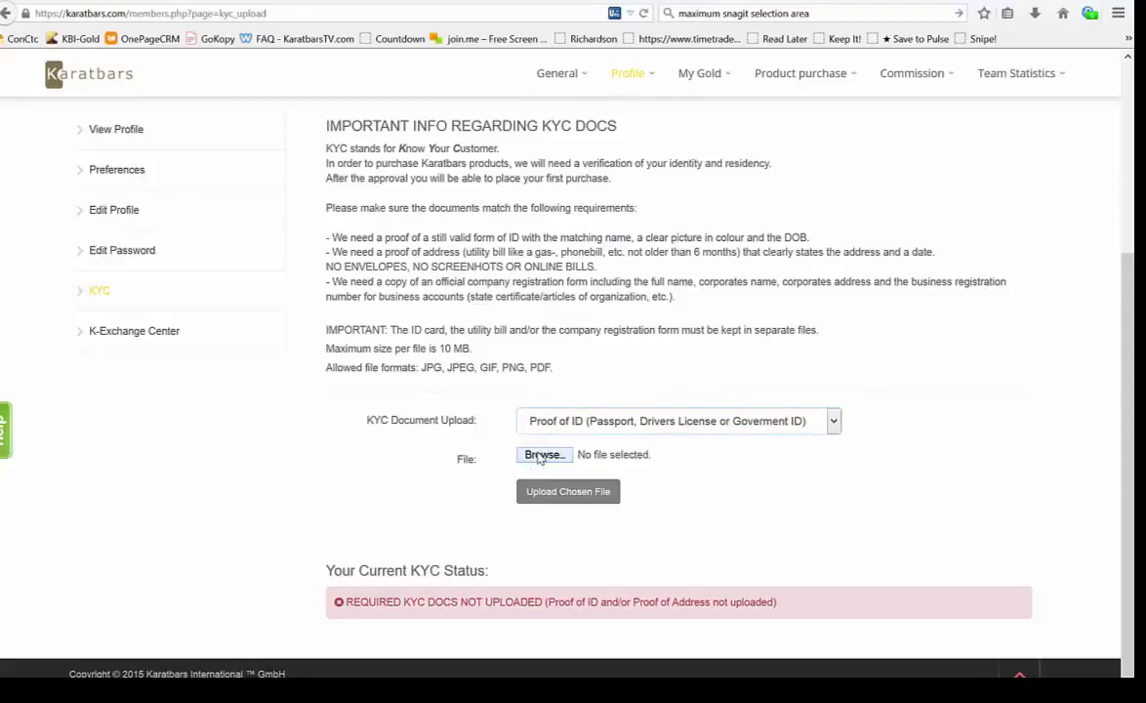
left_click(543, 453)
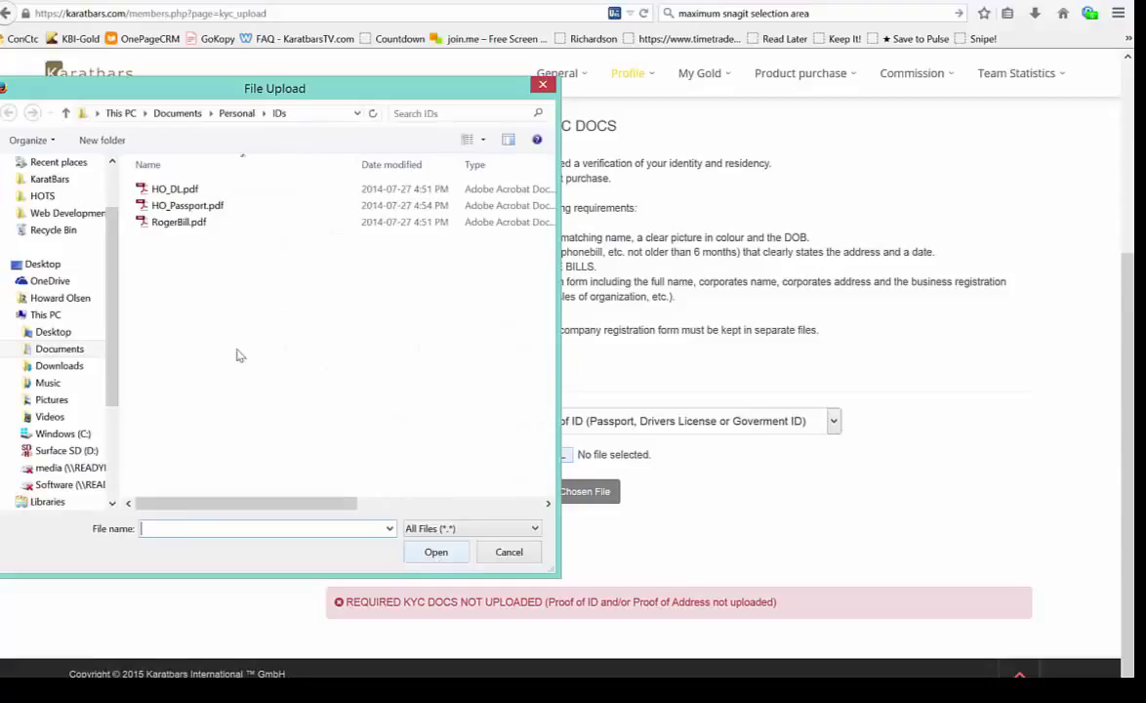
left_click(175, 187)
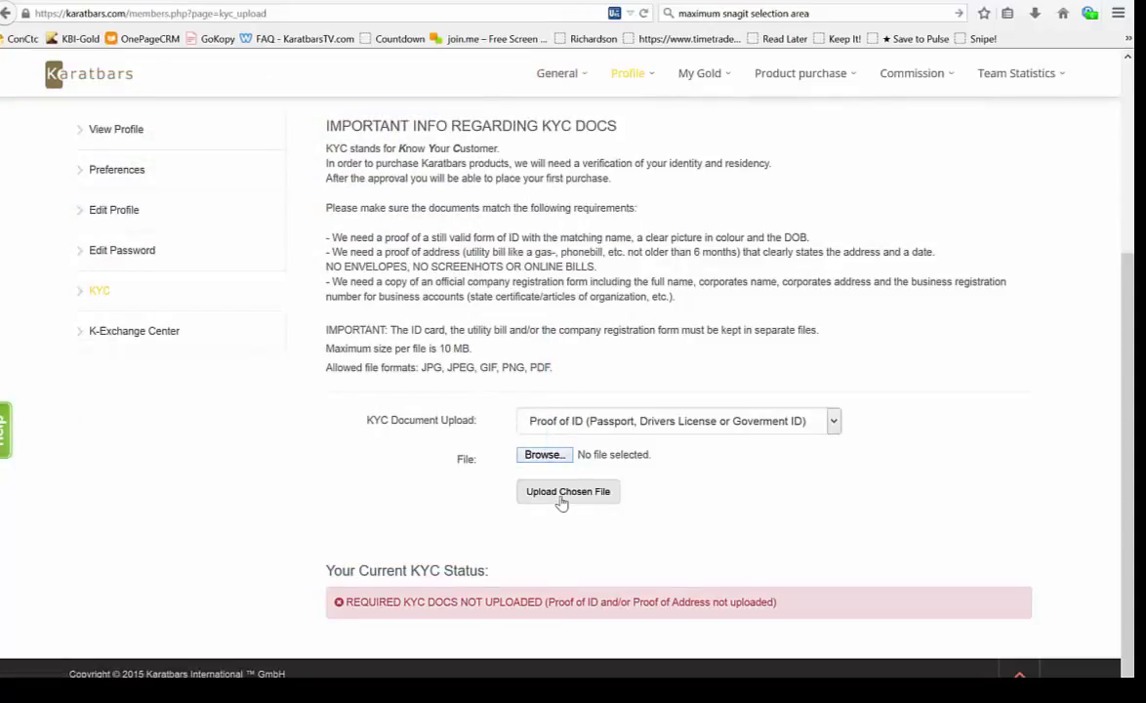
Upload the chosen Proof of ID file so the uploading message appears.
left_click(566, 492)
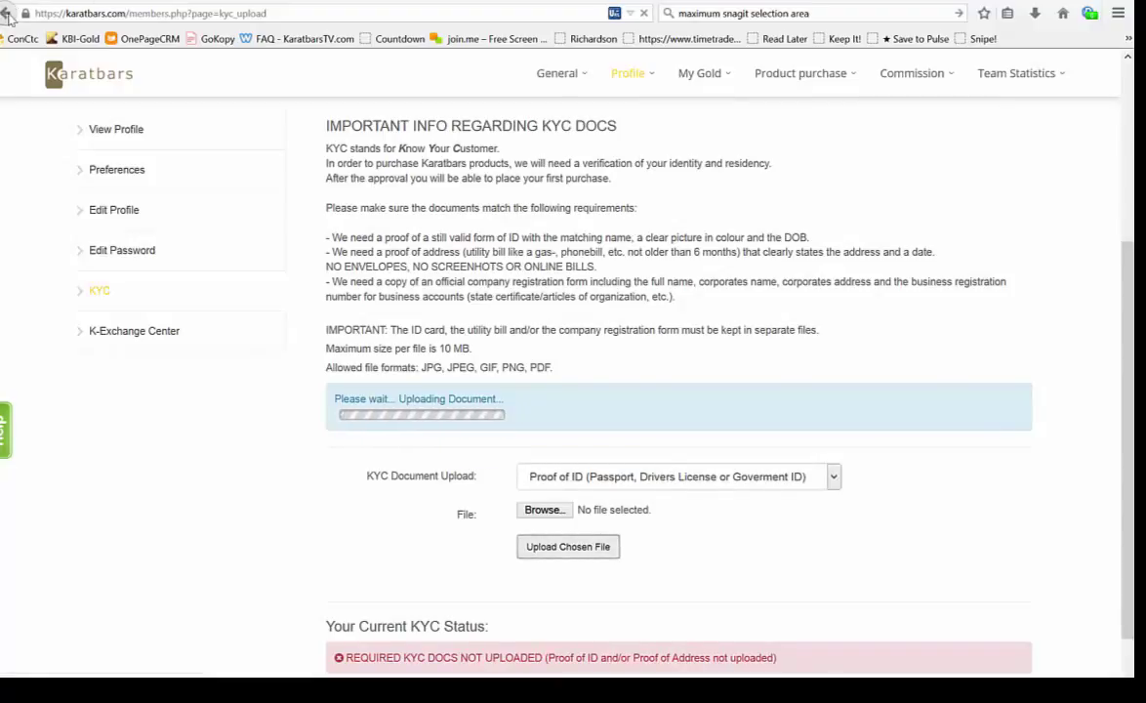
left_click(566, 546)
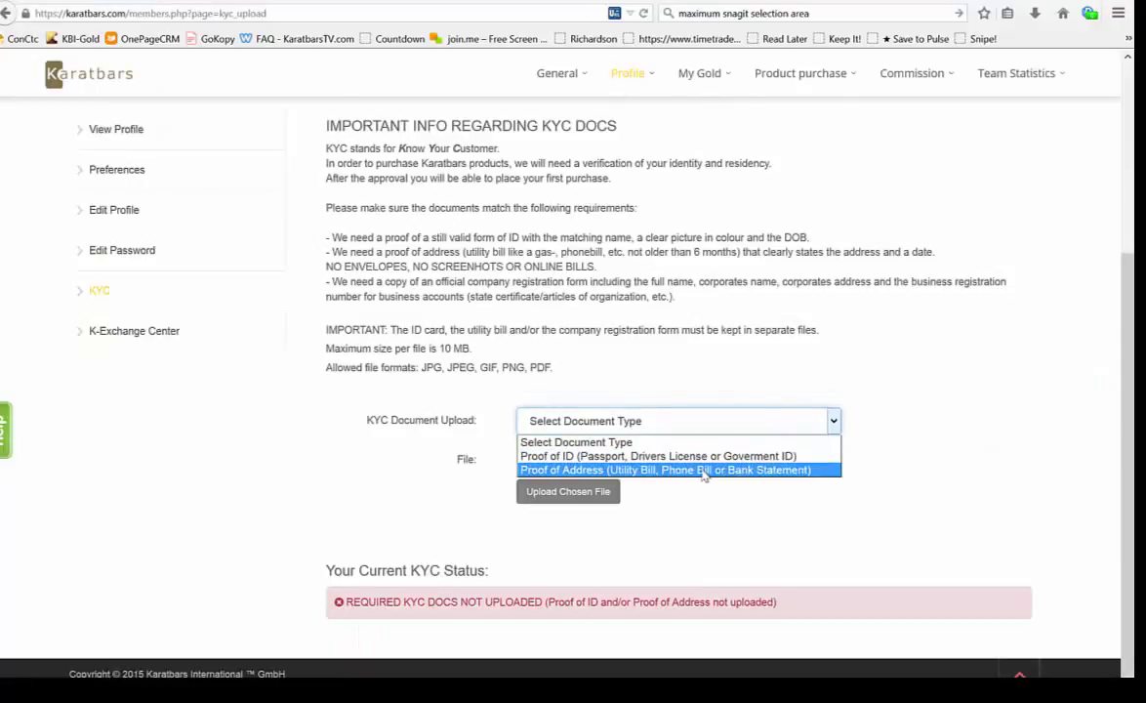
Choose Proof of Address and attach the bill PDF from the IDs folder.
left_click(669, 469)
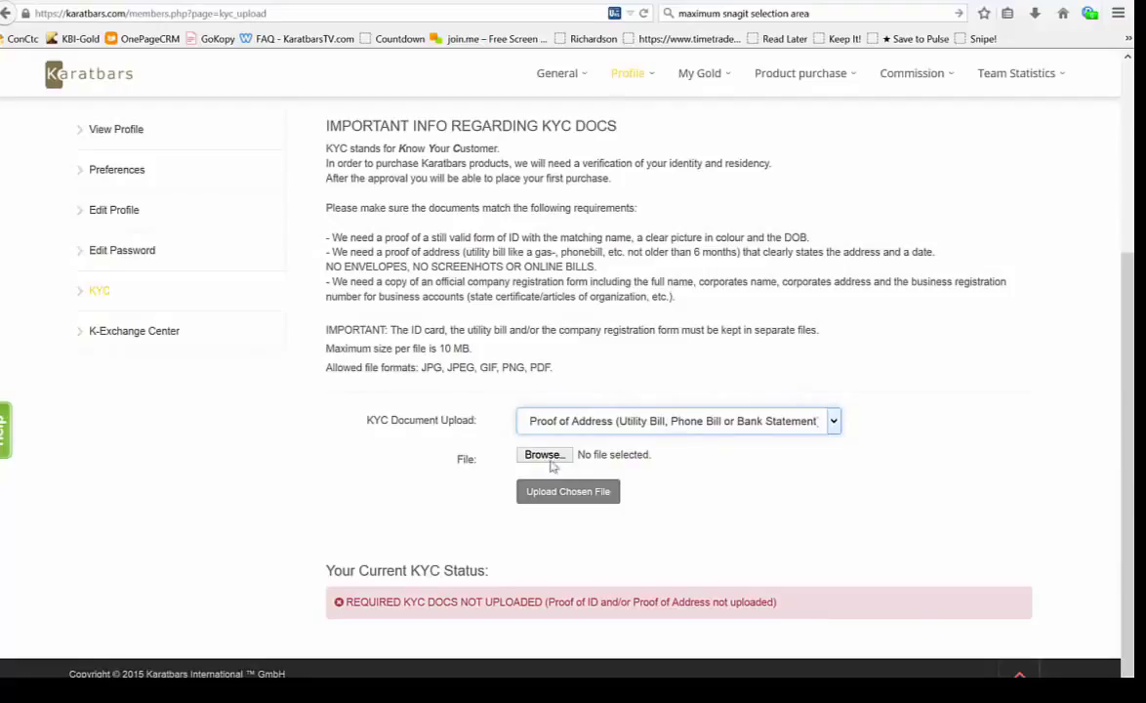
left_click(543, 453)
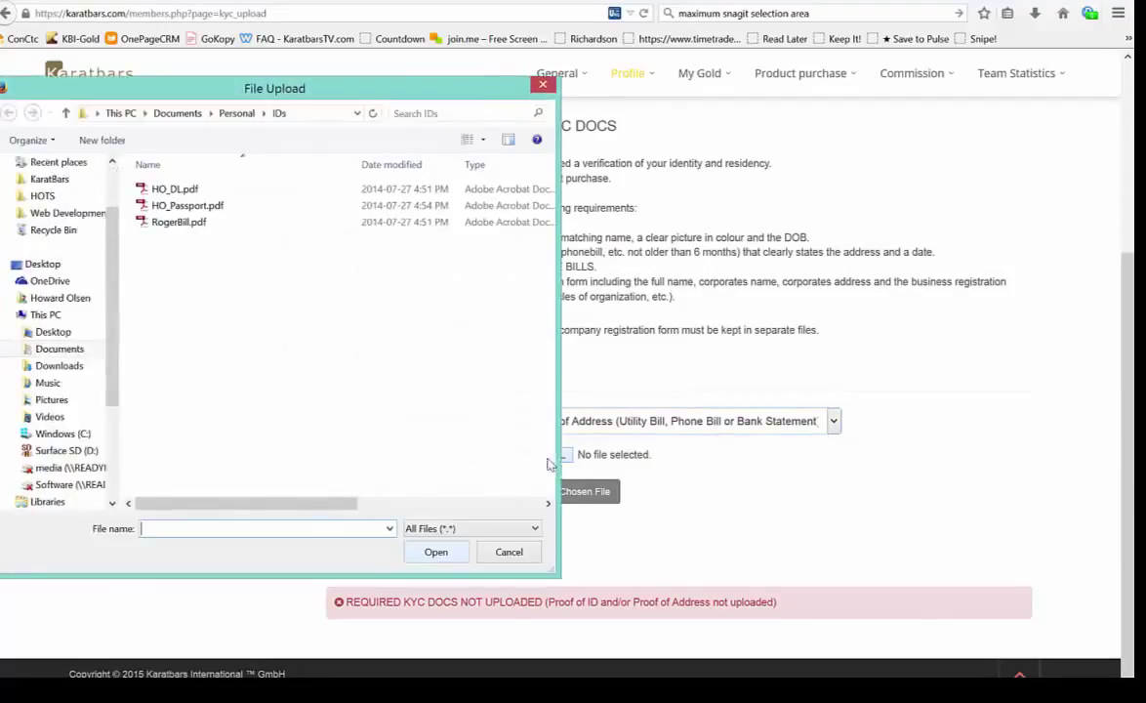
left_click(179, 222)
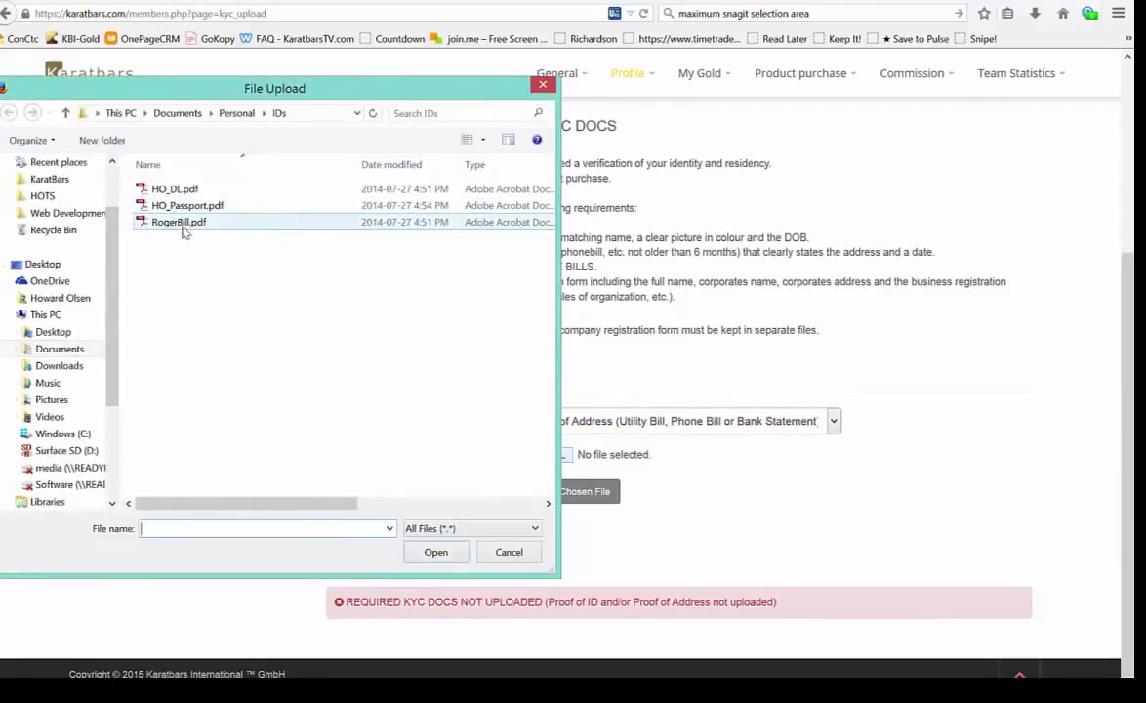
left_click(180, 222)
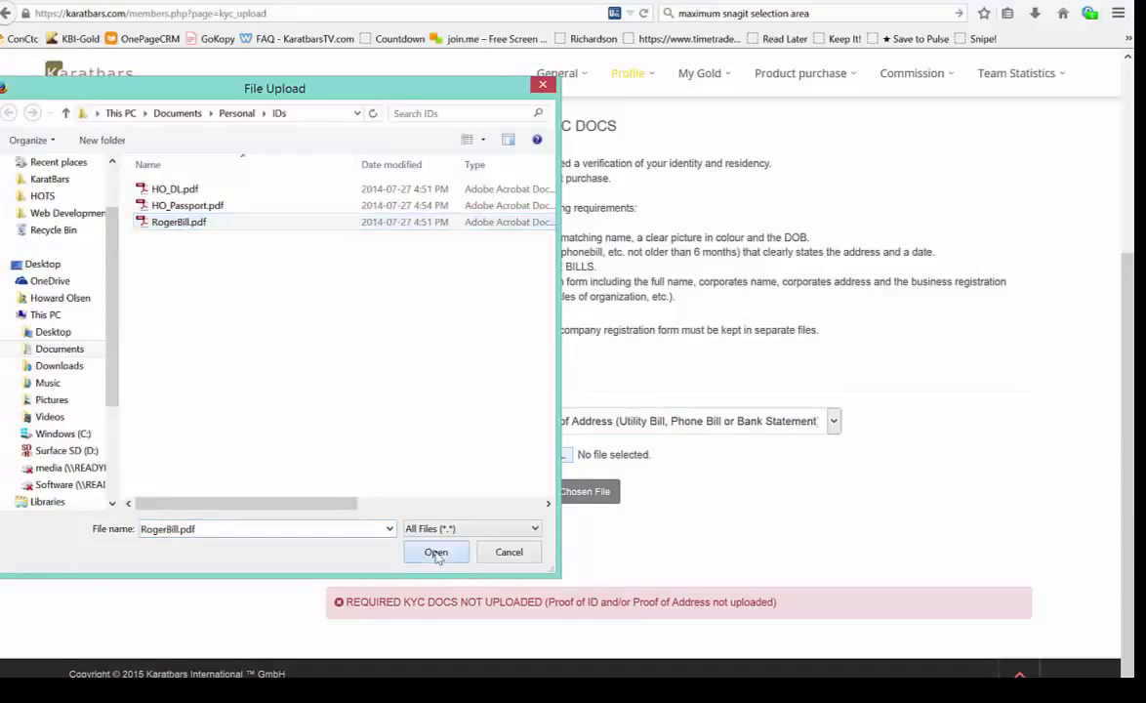
left_click(435, 550)
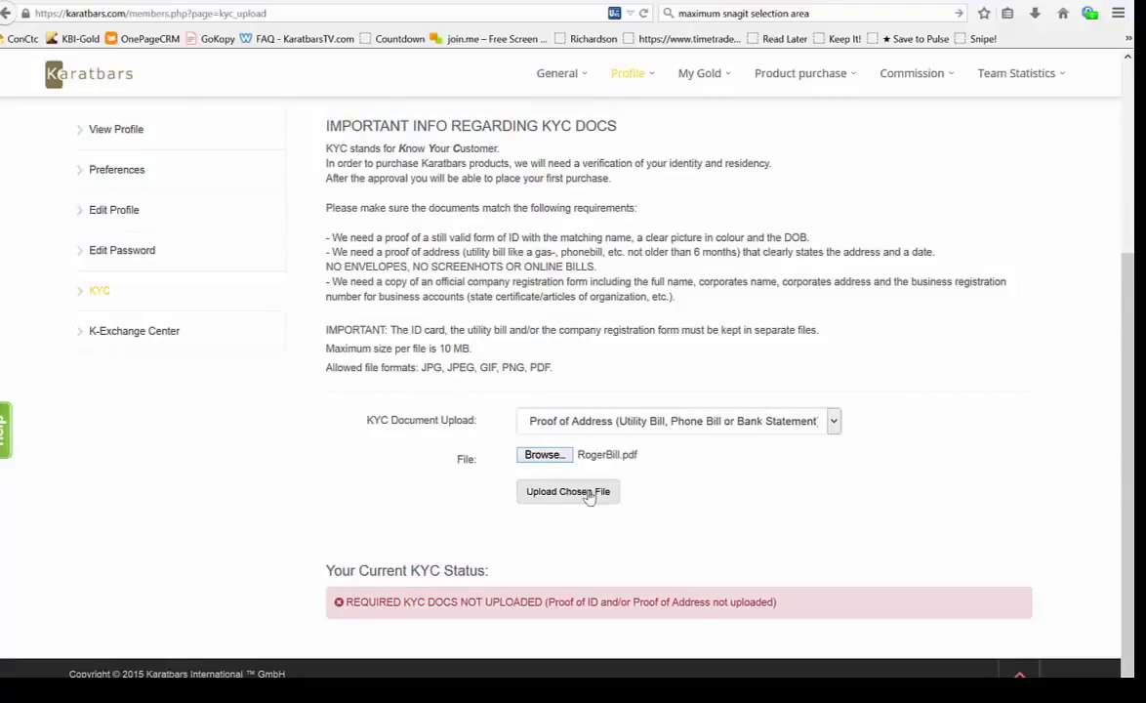
mouse_move(597, 499)
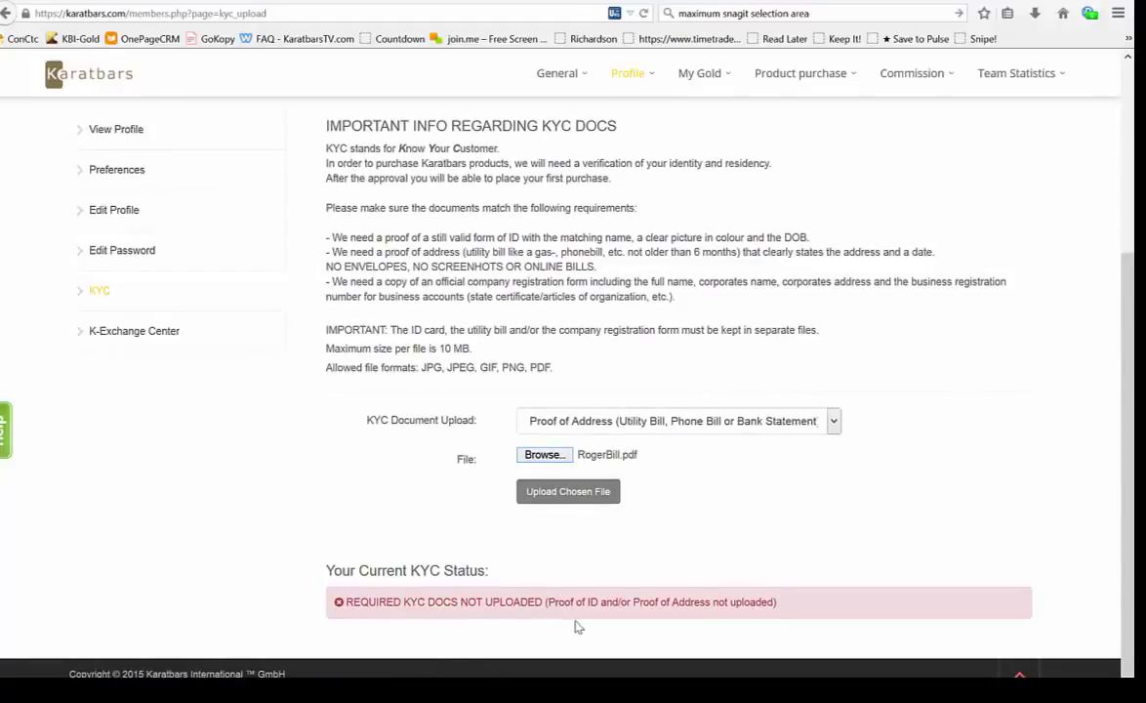
mouse_move(582, 535)
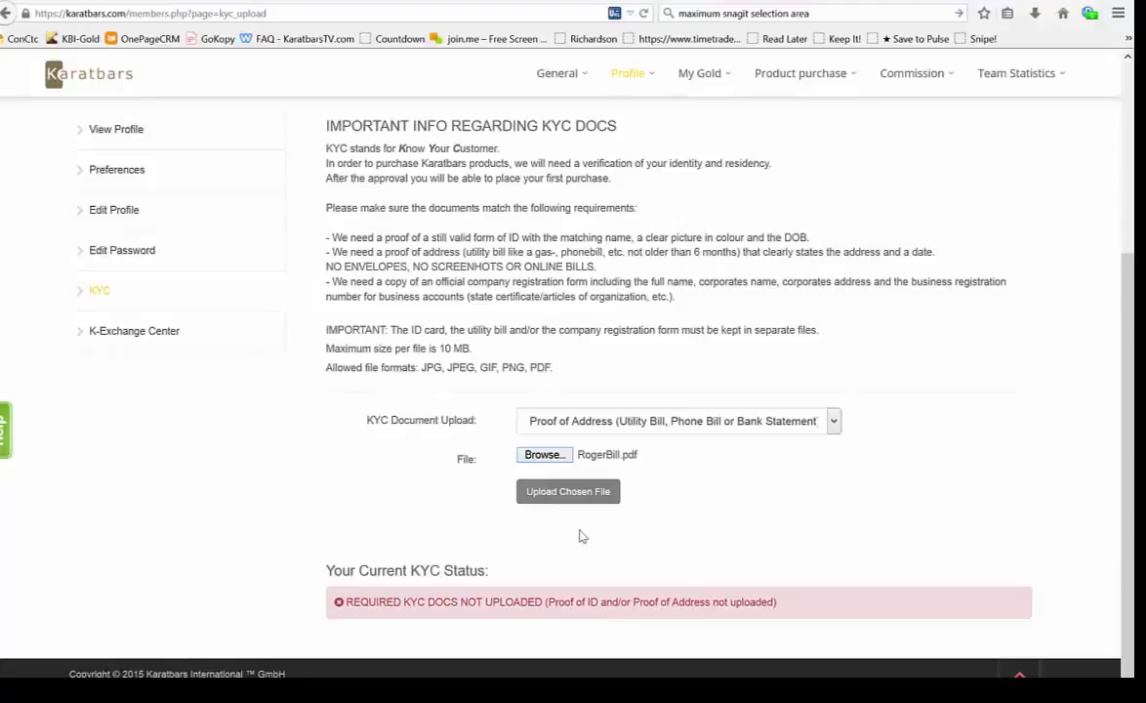